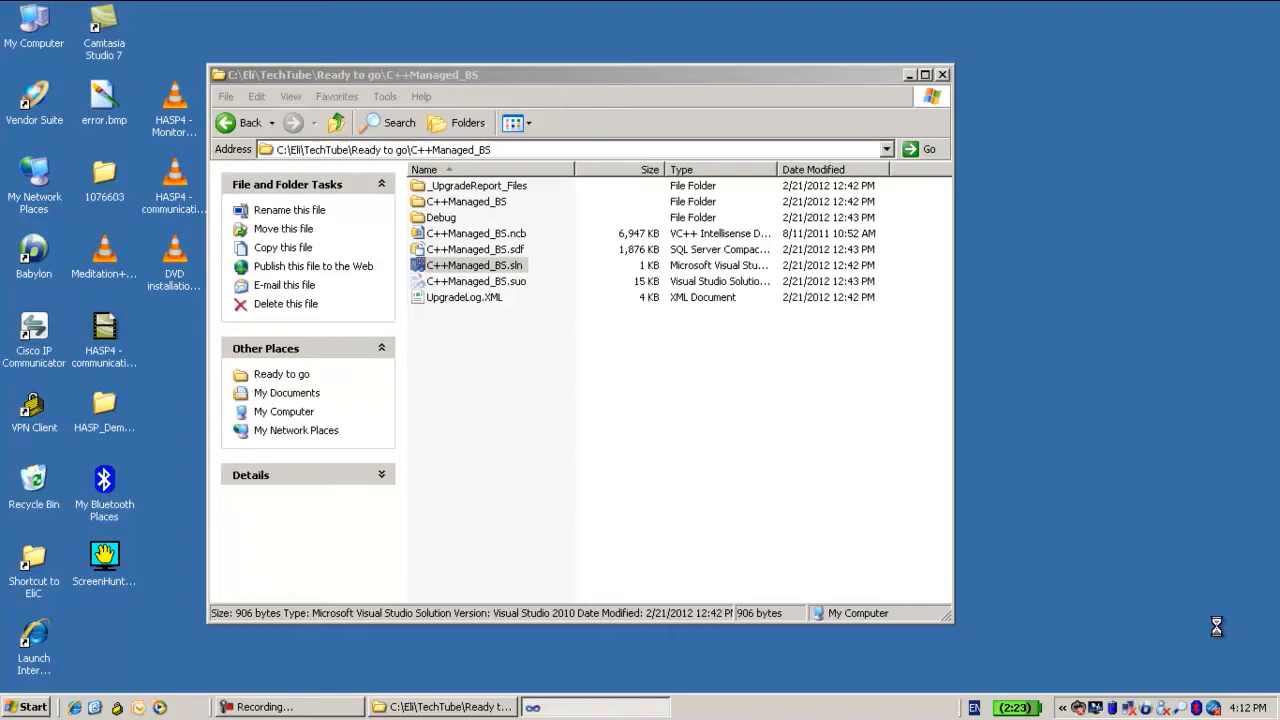
- Launch C++Managed_BS.sln from Windows Explorer in Visual Studio 2010
{"action": "double_click", "coordinate": [475, 265]}
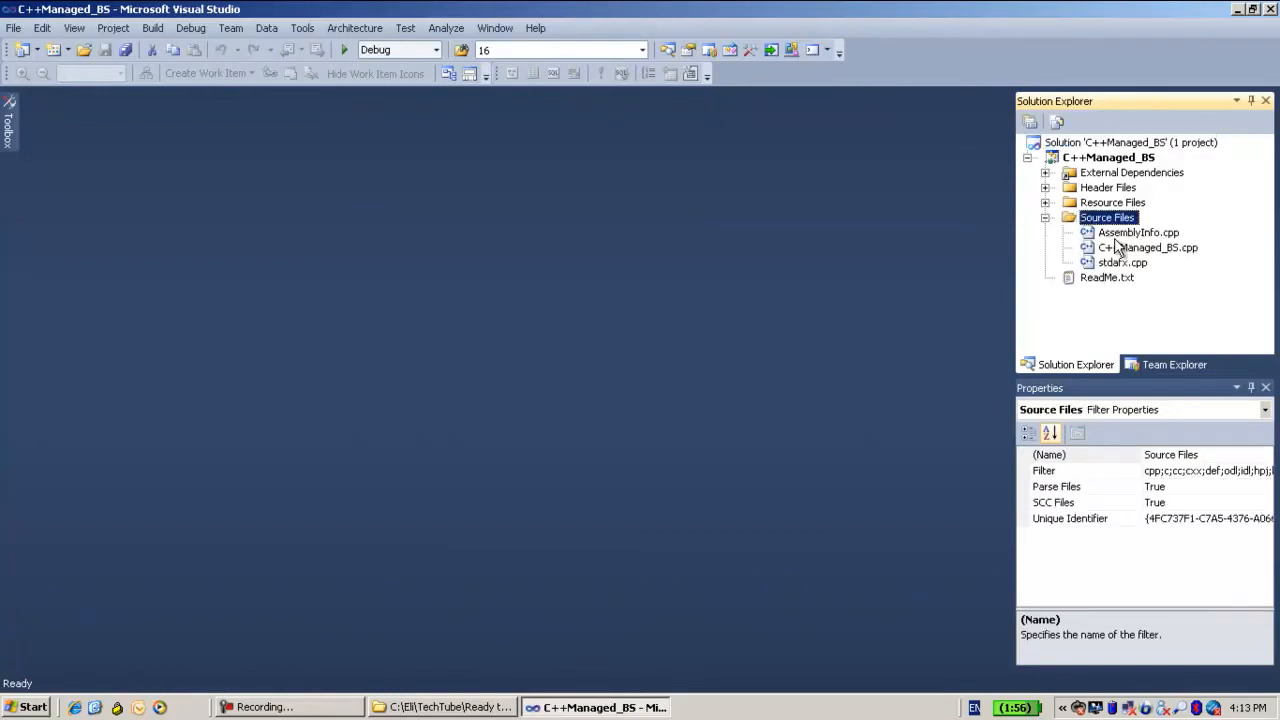
- Open C++Managed_BS.cpp from Source Files in the code editor
{"action": "left_click", "coordinate": [1147, 247]}
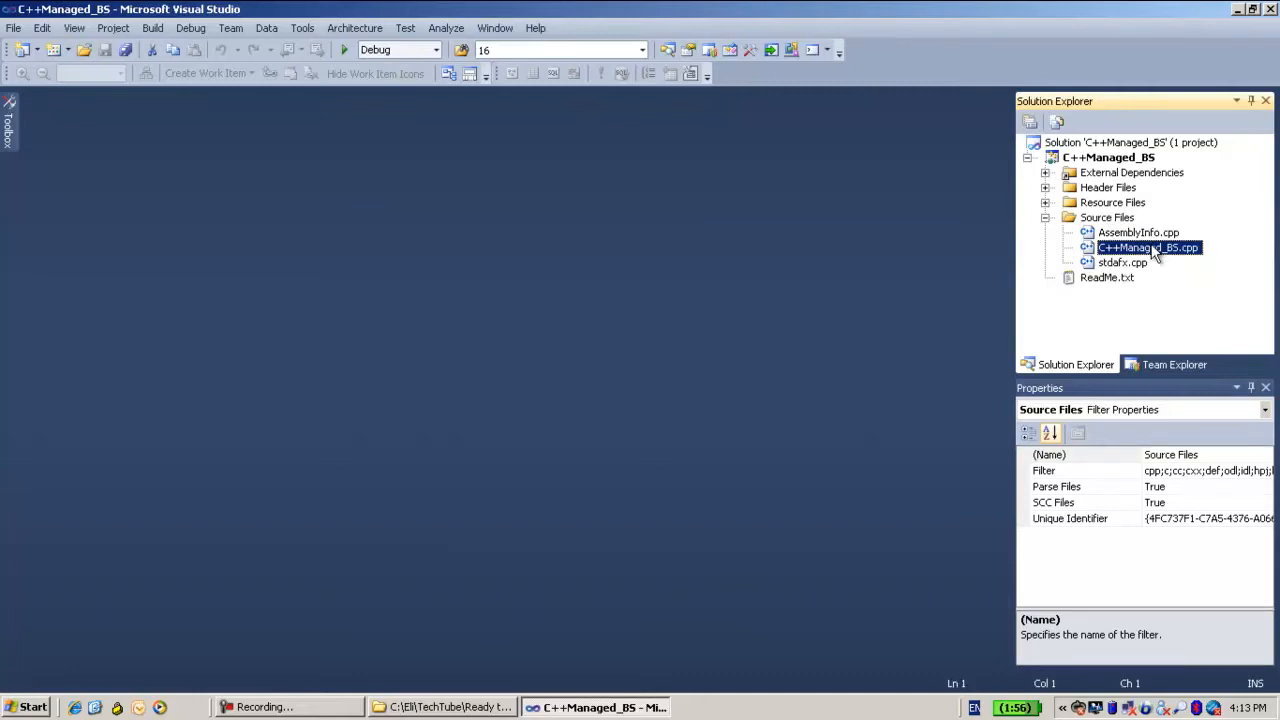
{"action": "double_click", "coordinate": [1147, 247]}
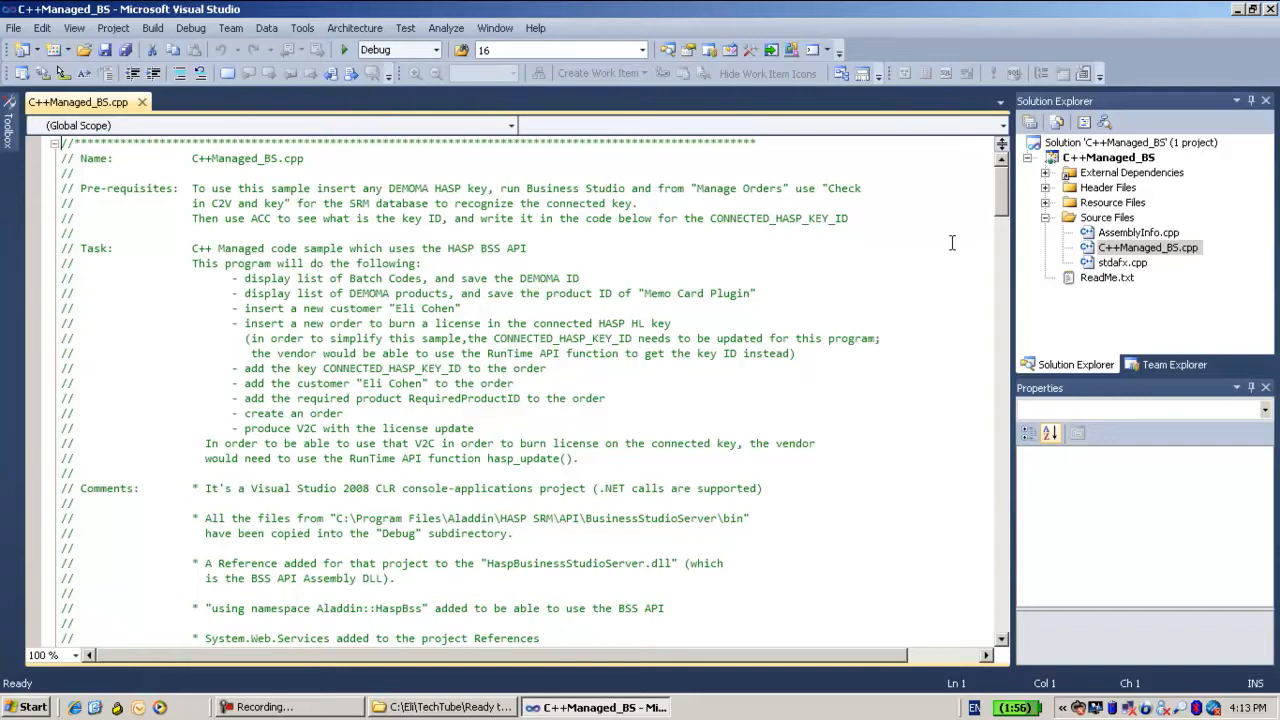
{"action": "mouse_move", "coordinate": [825, 273]}
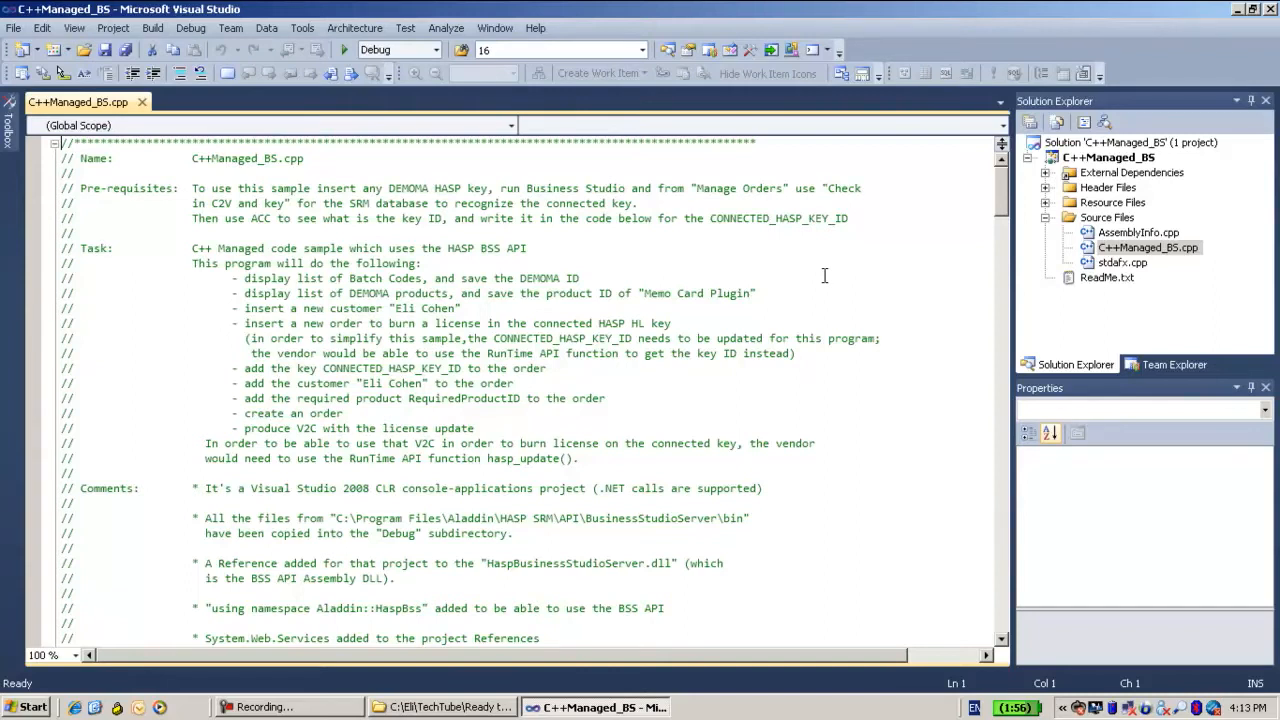
{"action": "mouse_move", "coordinate": [407, 527]}
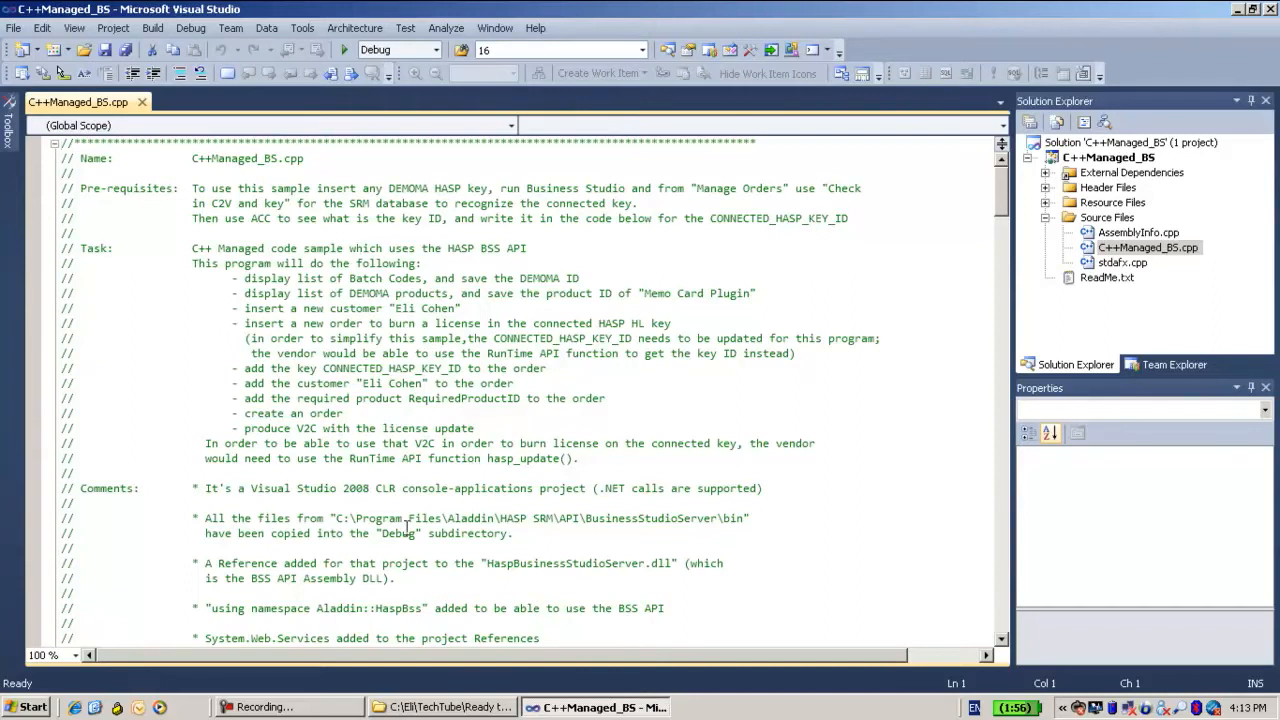
- Expand External Dependencies and scroll to the #include lines and namespace declarations
{"action": "scroll", "scroll_direction": "down", "scroll_amount": 3}
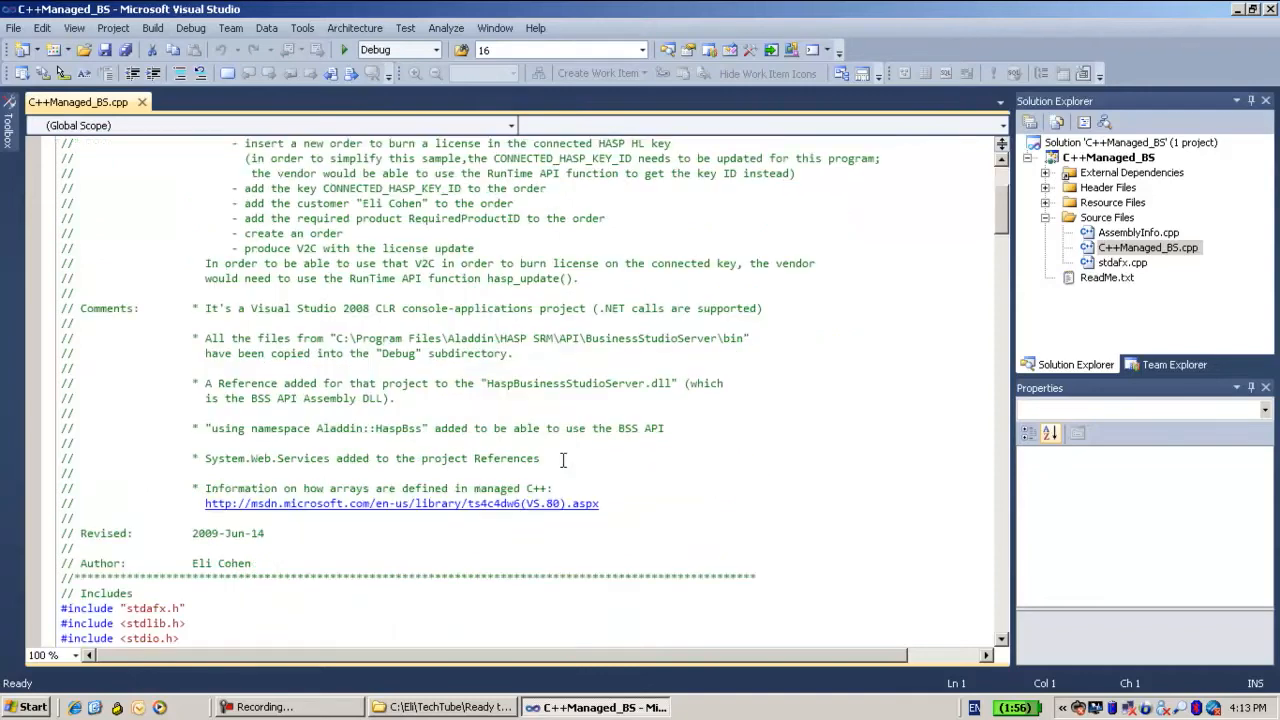
{"action": "mouse_move", "coordinate": [995, 220]}
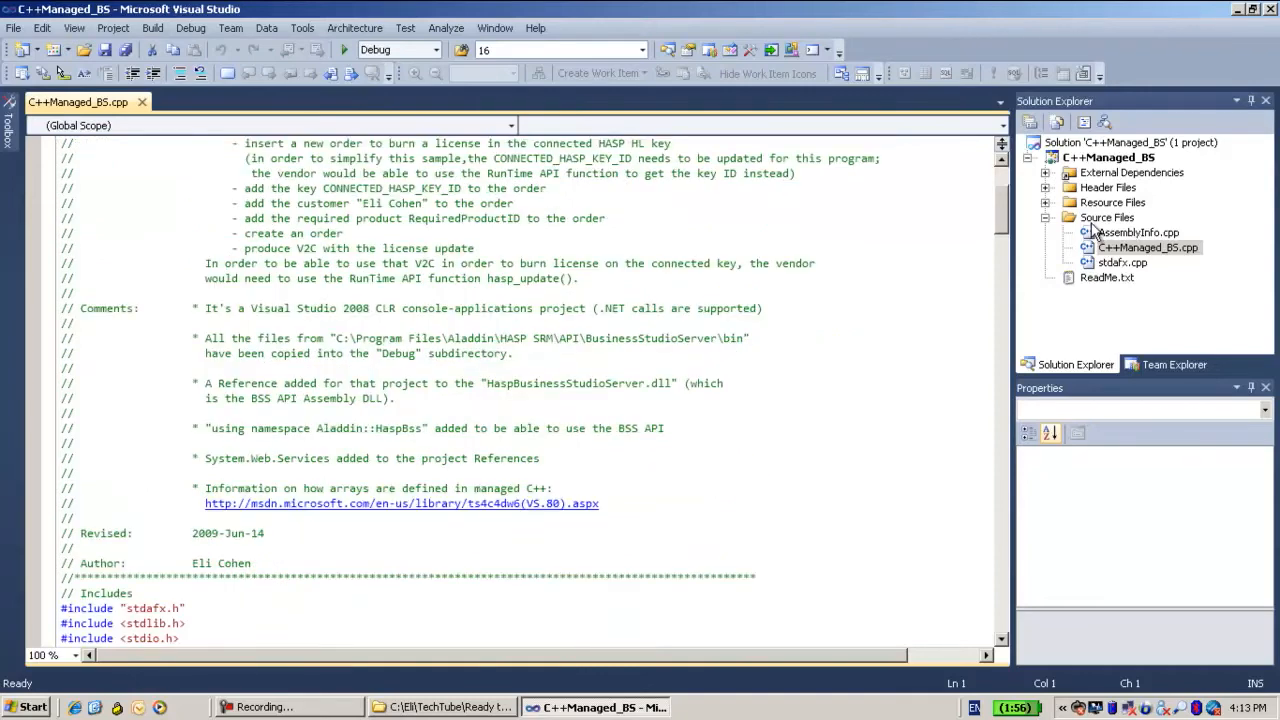
{"action": "mouse_move", "coordinate": [1150, 260]}
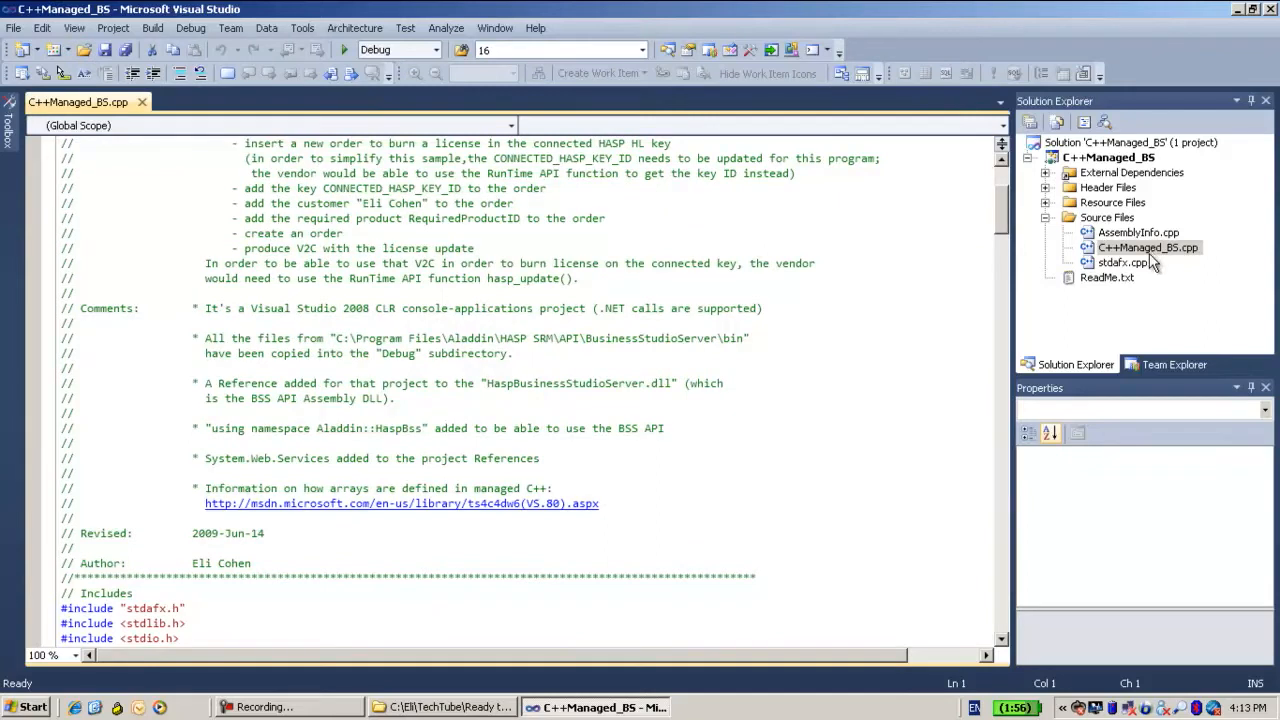
{"action": "mouse_move", "coordinate": [1110, 225]}
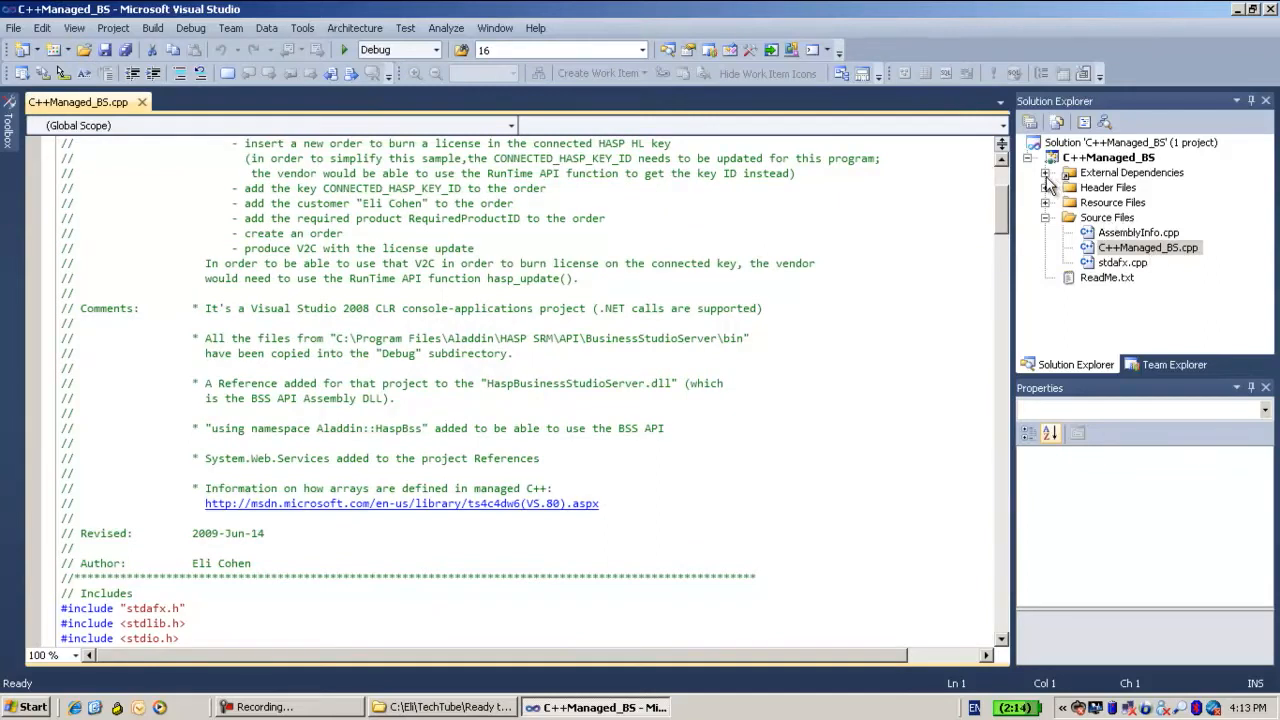
{"action": "left_click", "coordinate": [1046, 172]}
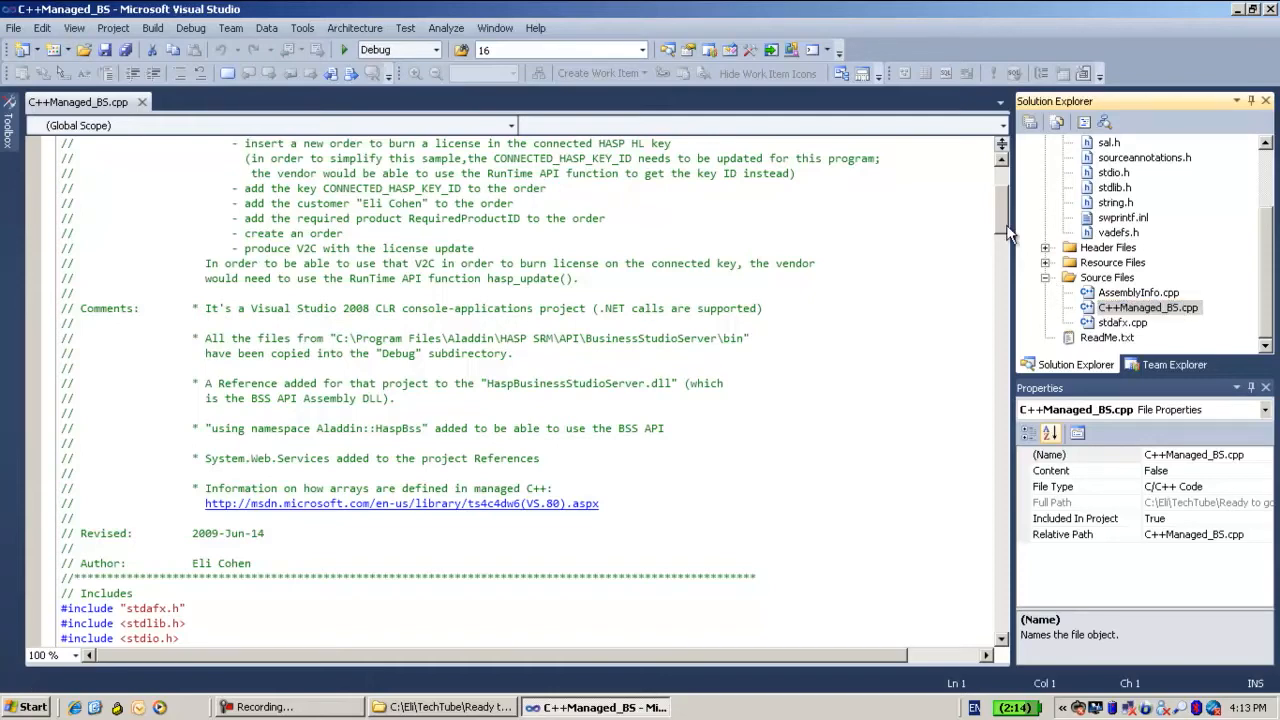
{"action": "scroll", "scroll_direction": "down", "scroll_amount": 3}
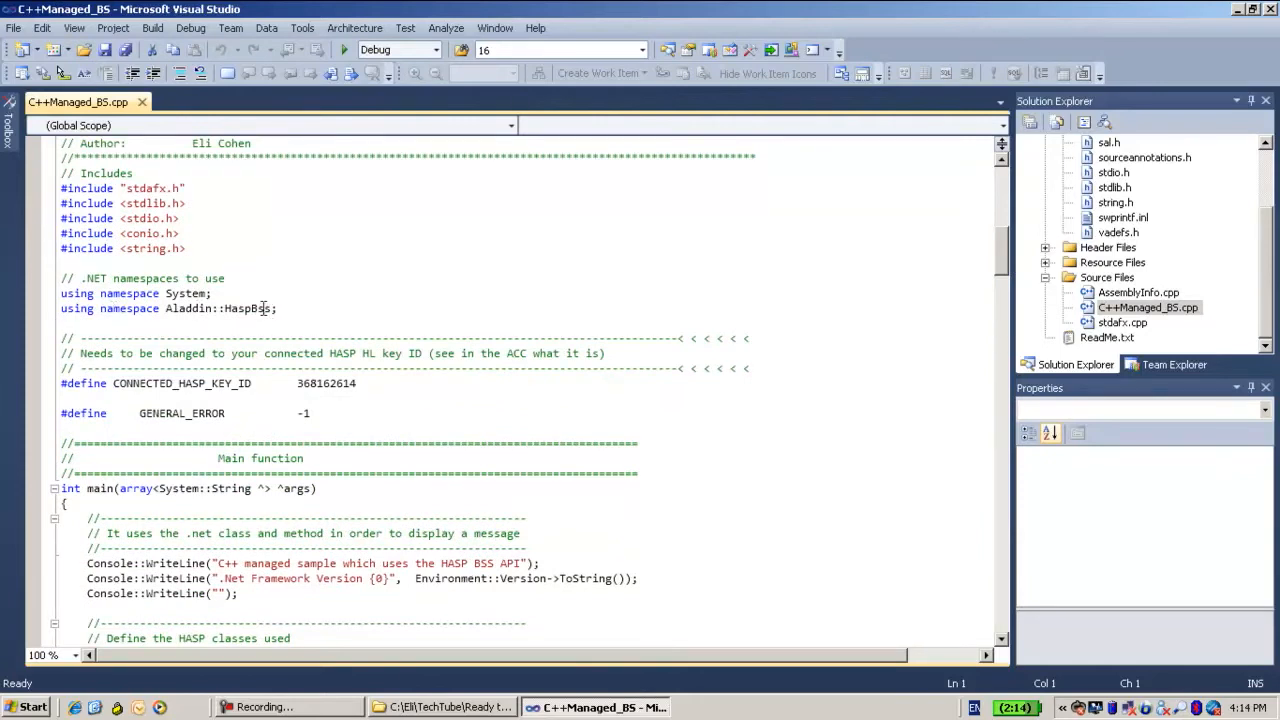
- Scroll through main() to hb.Initialize and the Get list of Batch Codes section
{"action": "scroll", "scroll_direction": "down", "scroll_amount": 3}
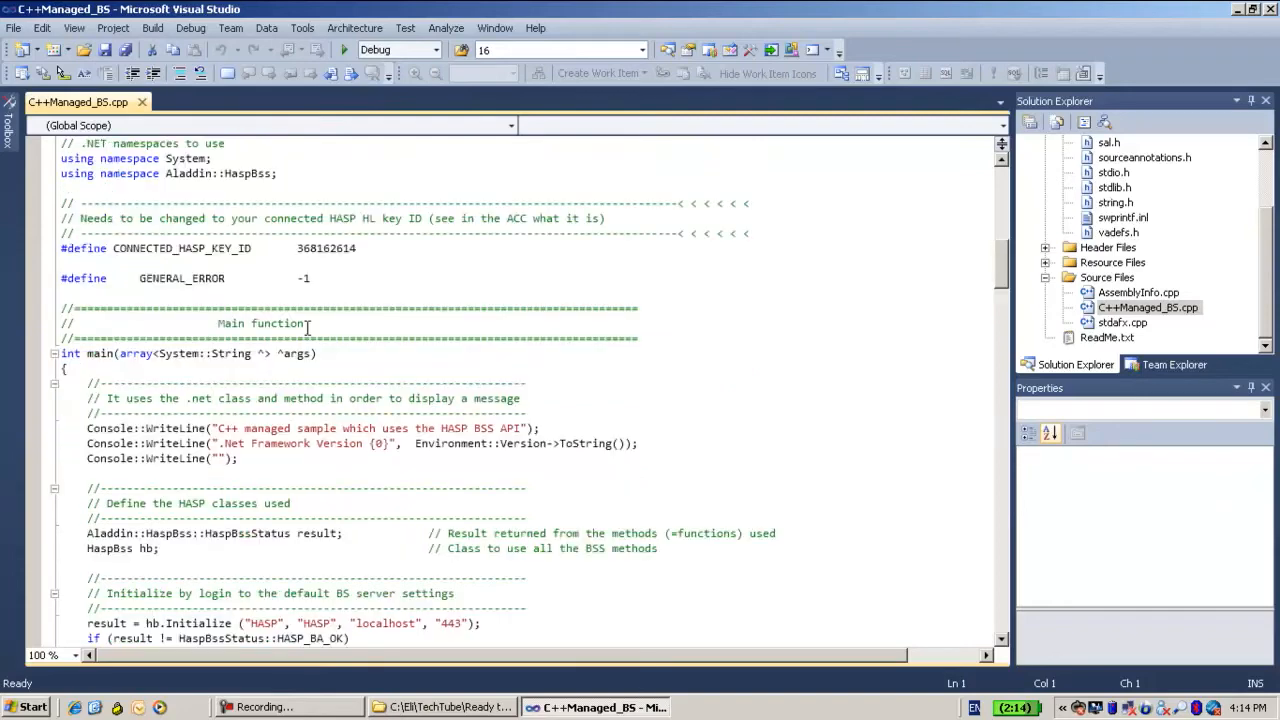
{"action": "scroll", "scroll_direction": "down", "scroll_amount": 3}
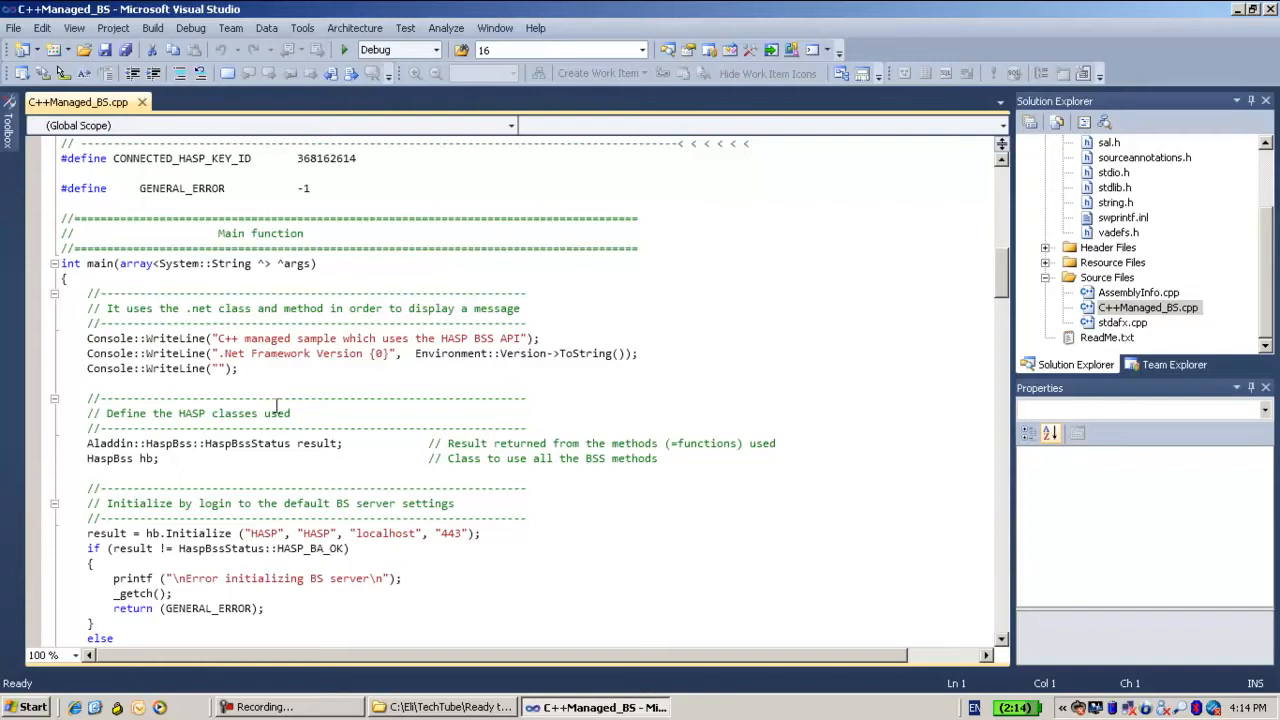
{"action": "mouse_move", "coordinate": [265, 443]}
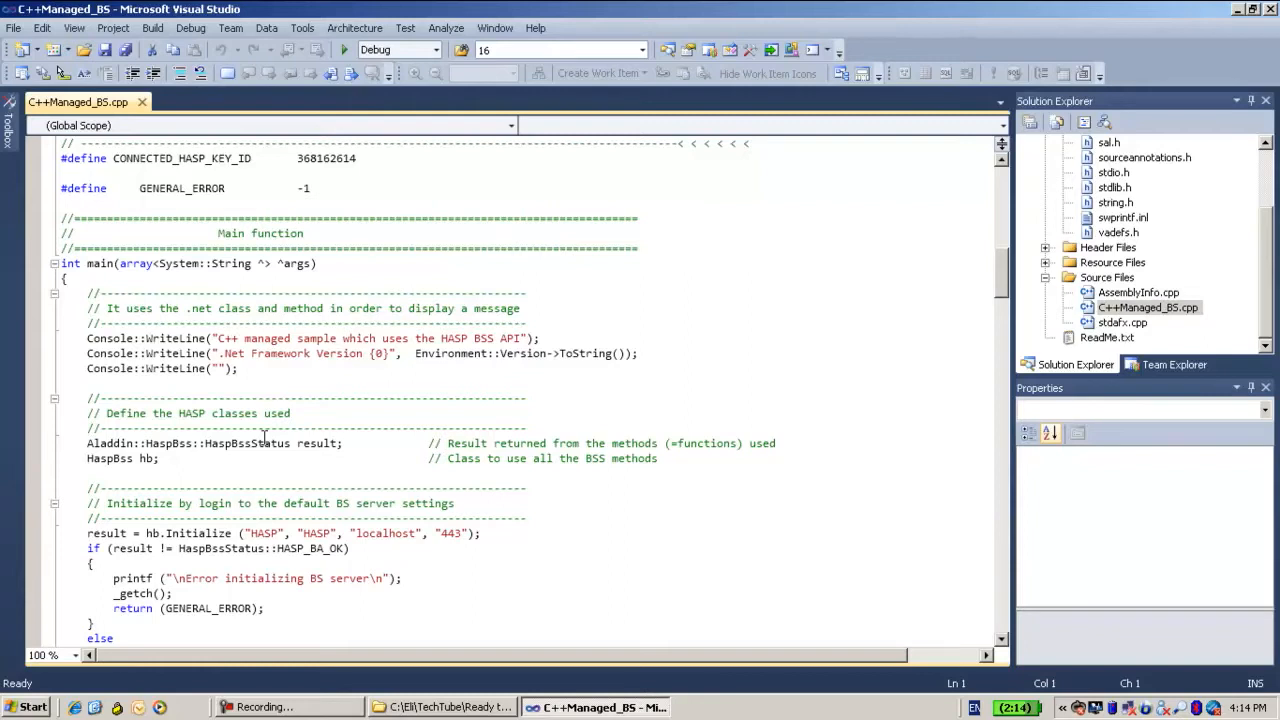
{"action": "mouse_move", "coordinate": [191, 465]}
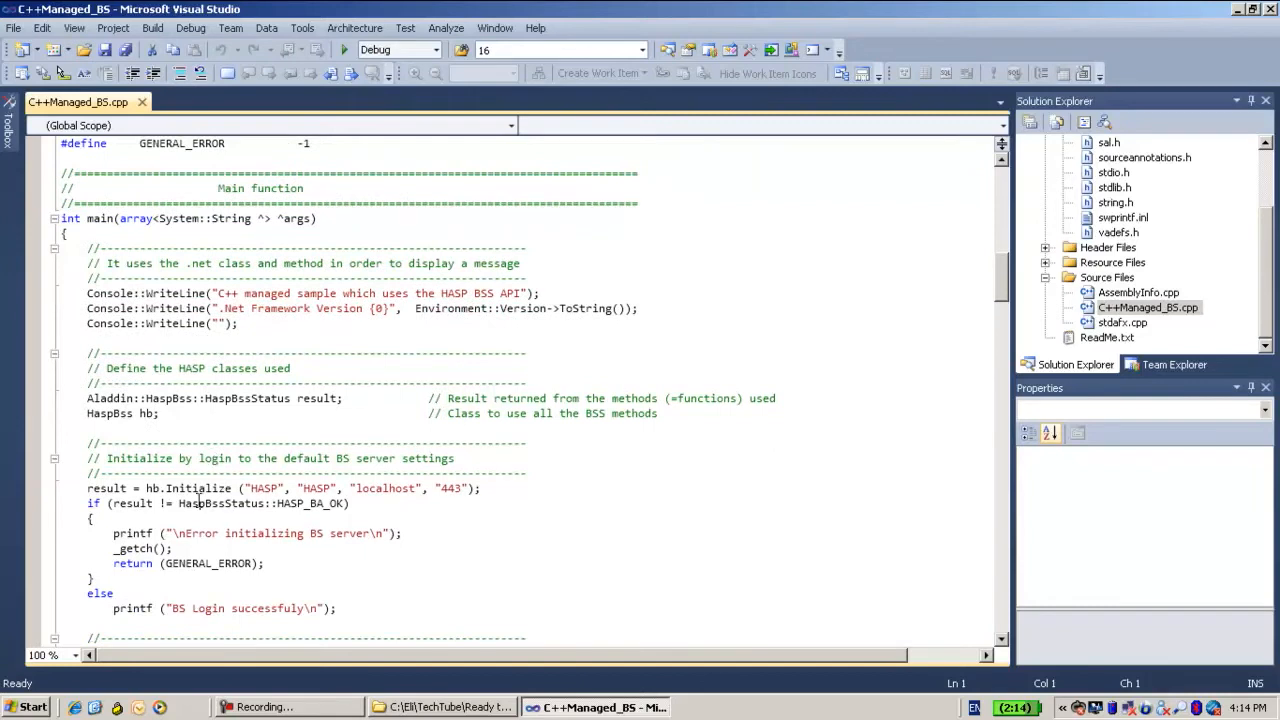
{"action": "mouse_move", "coordinate": [195, 500]}
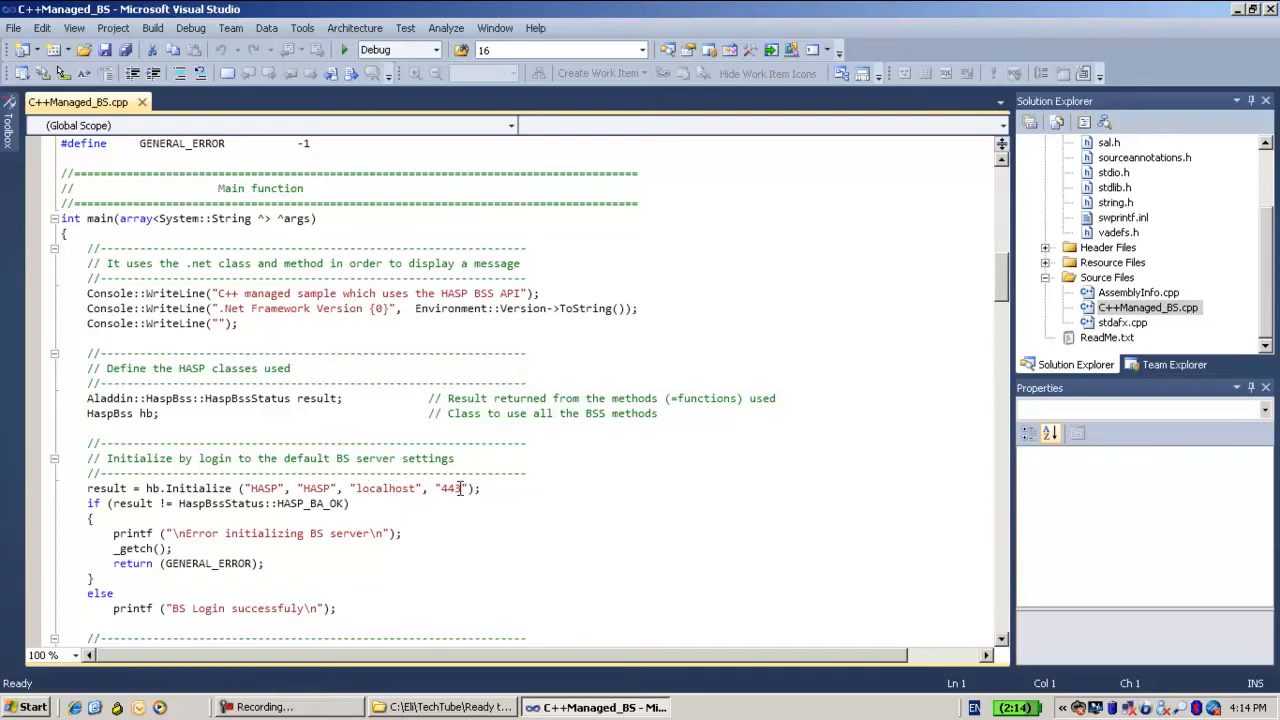
{"action": "scroll", "scroll_direction": "down", "scroll_amount": 3}
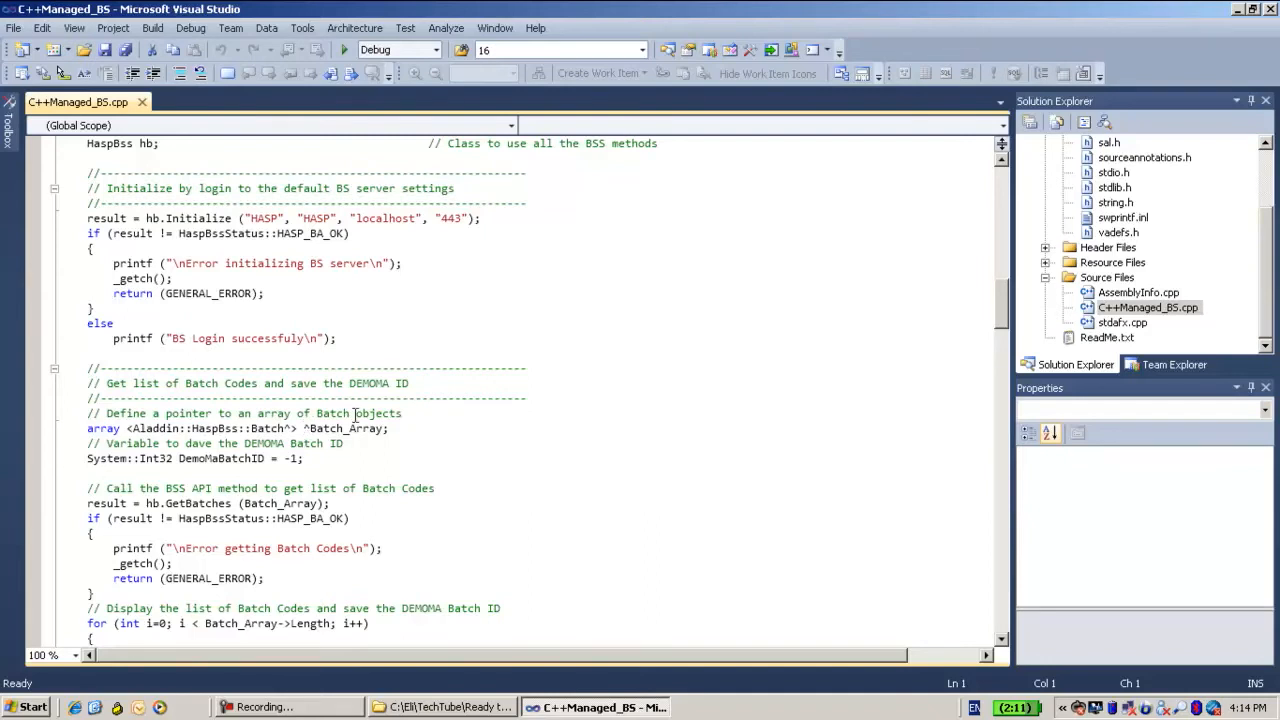
{"action": "mouse_move", "coordinate": [356, 415]}
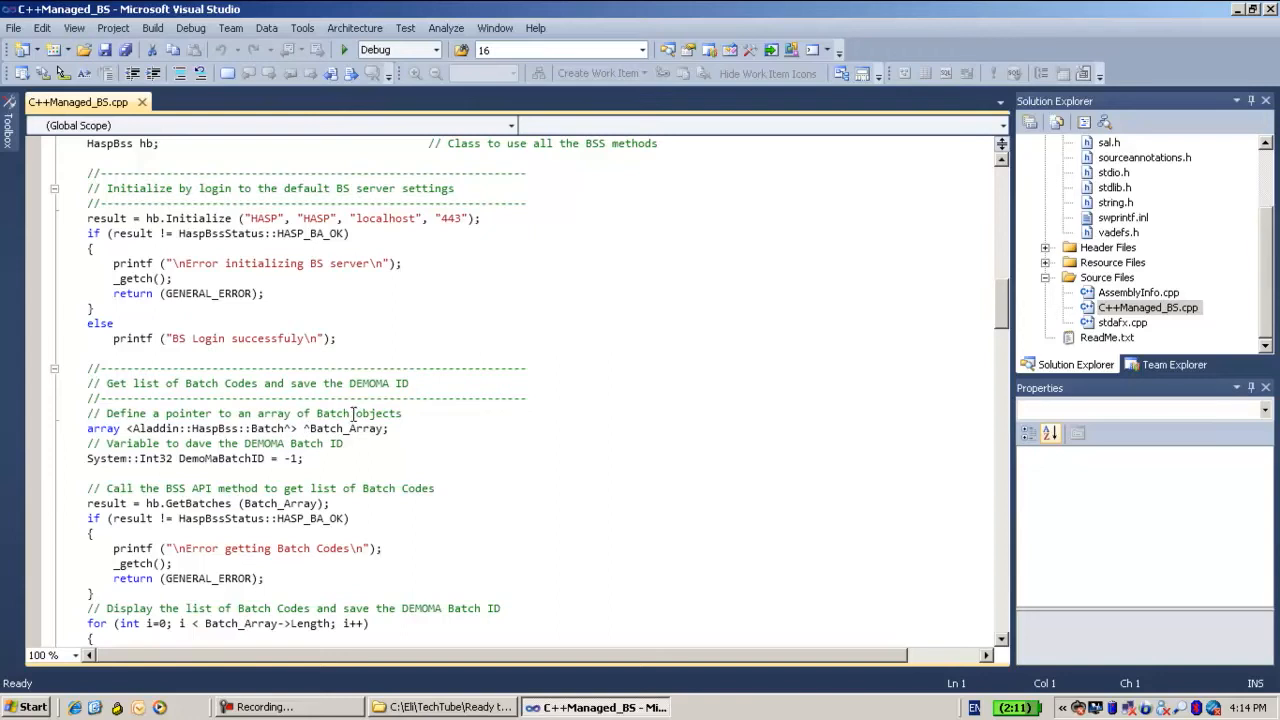
- Scroll past the batch loop to the DEMOMA check and hb.GetProducts call
{"action": "scroll", "scroll_direction": "down", "scroll_amount": 3}
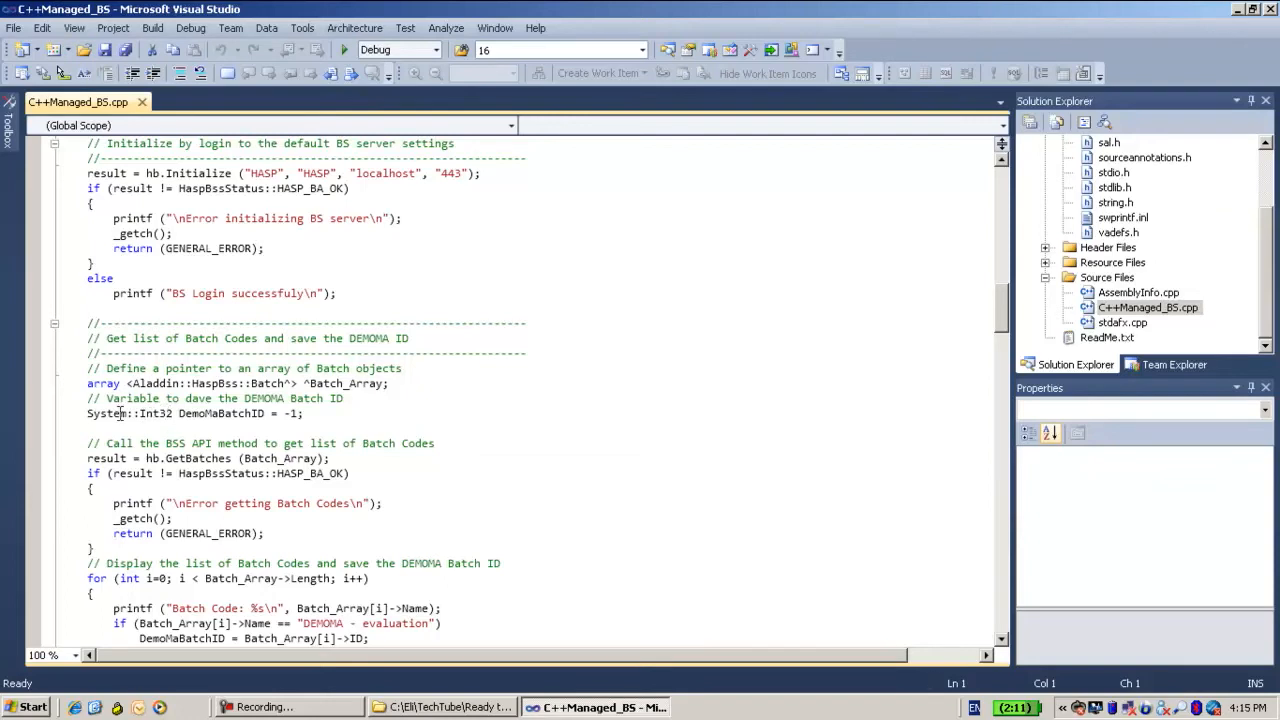
{"action": "scroll", "scroll_direction": "down", "scroll_amount": 3}
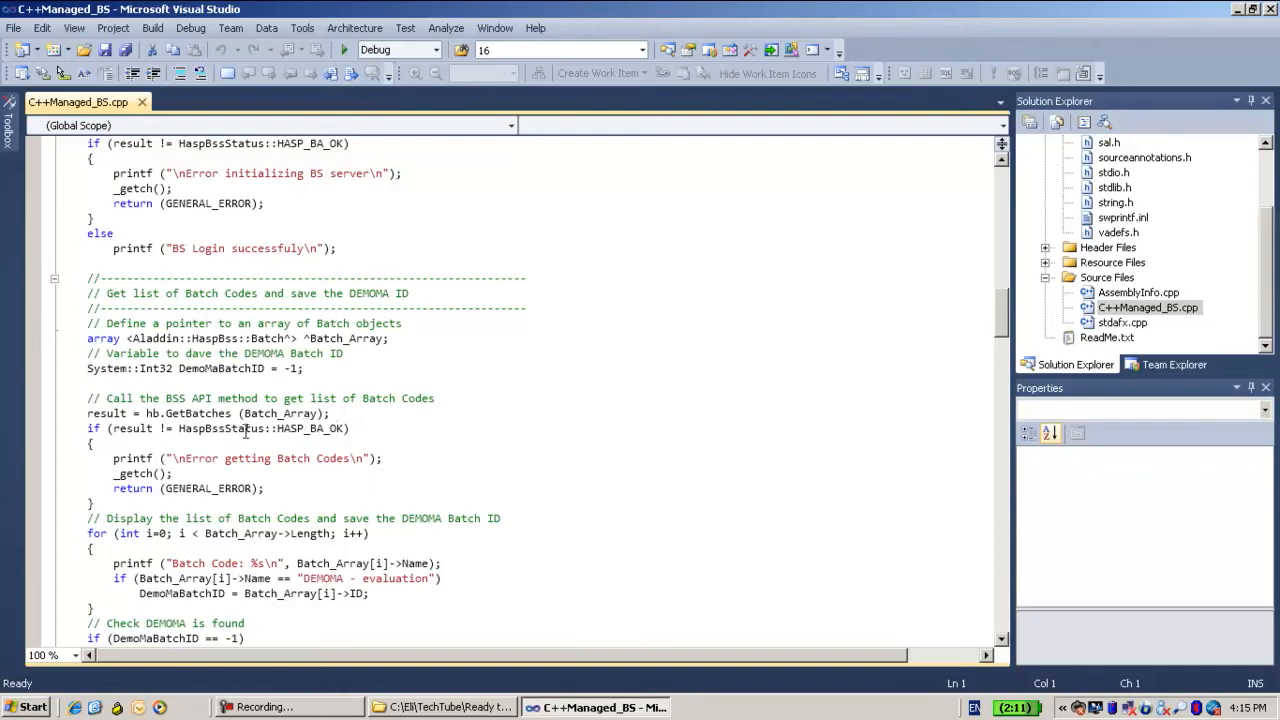
{"action": "mouse_move", "coordinate": [272, 422]}
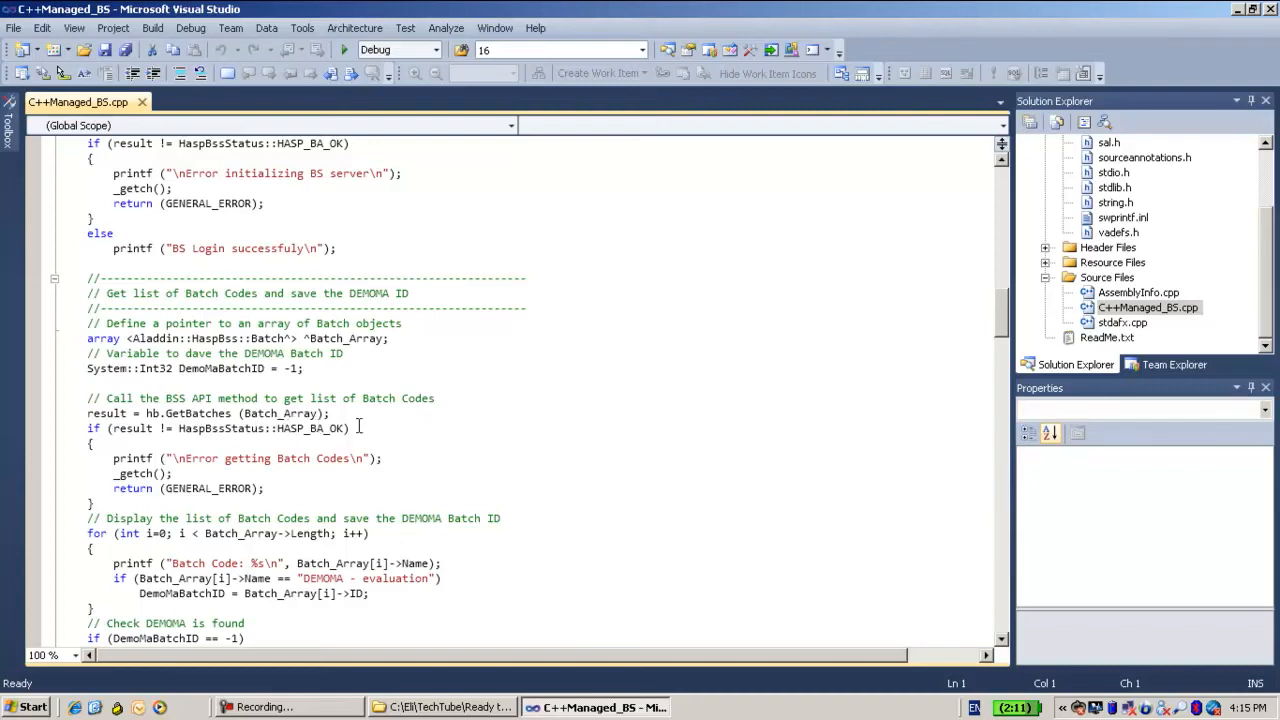
{"action": "scroll", "scroll_direction": "down", "scroll_amount": 3}
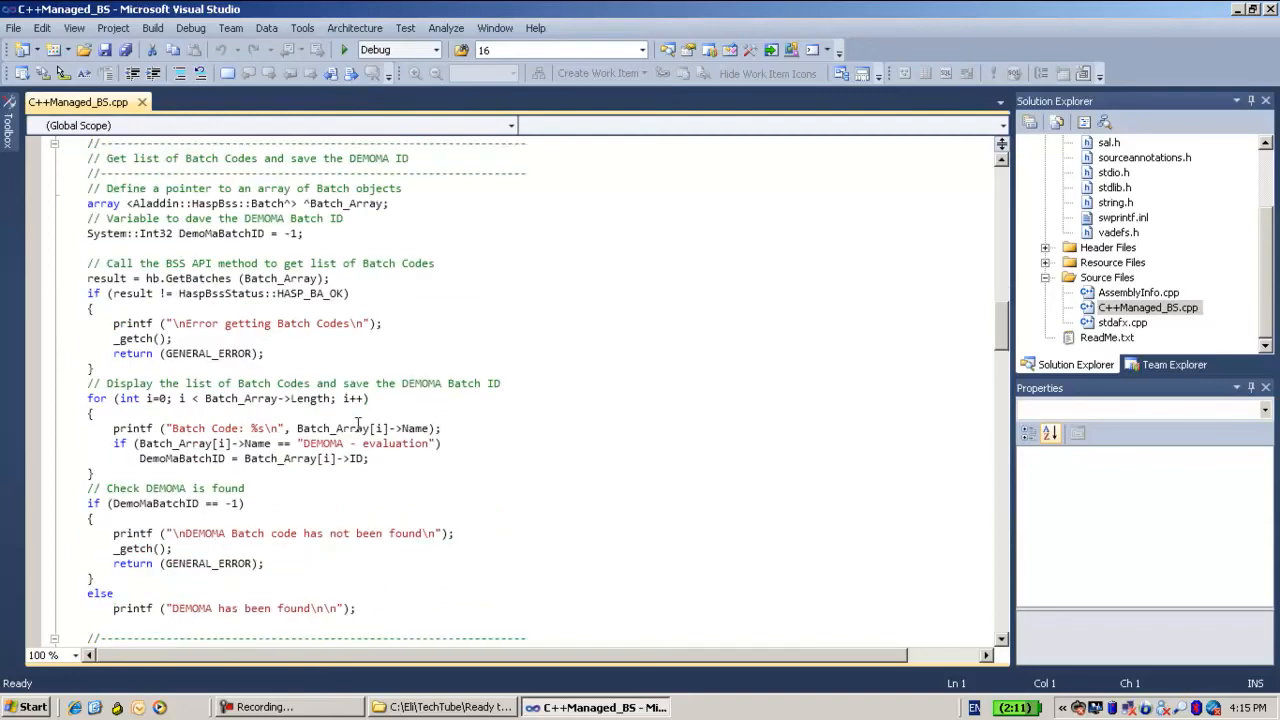
{"action": "scroll", "scroll_direction": "down", "scroll_amount": 3}
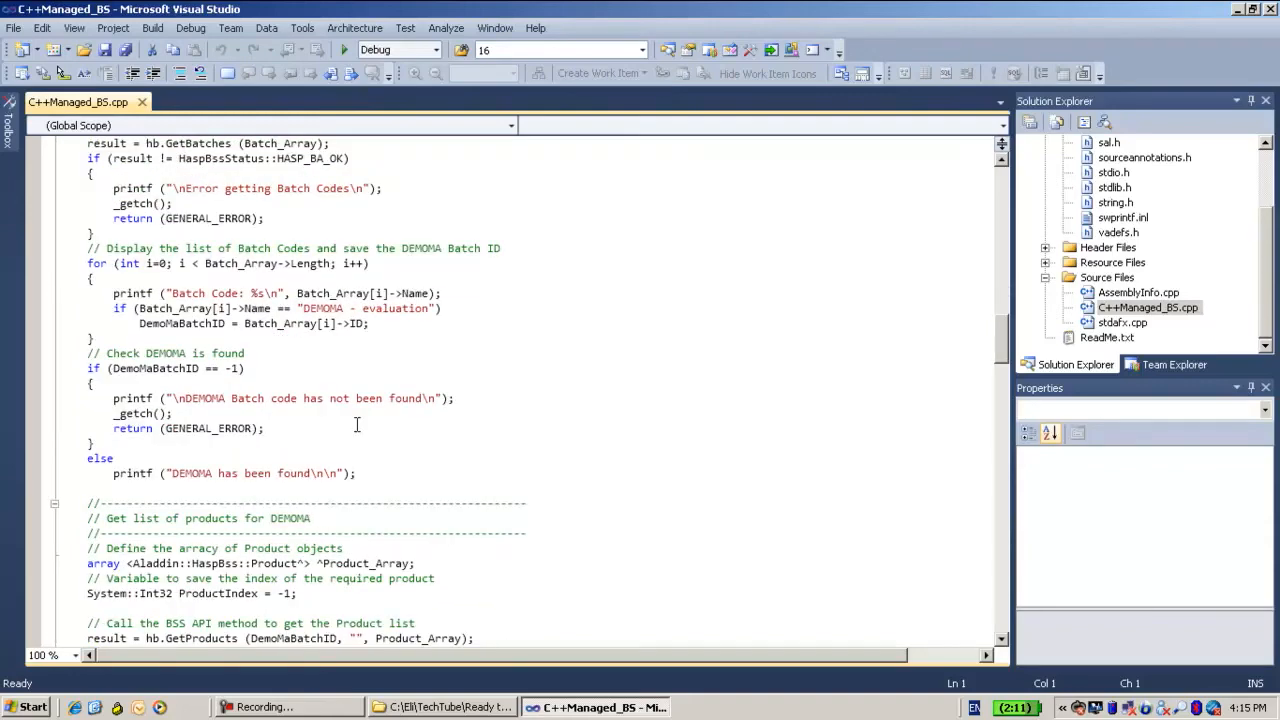
{"action": "scroll", "scroll_direction": "down", "scroll_amount": 3}
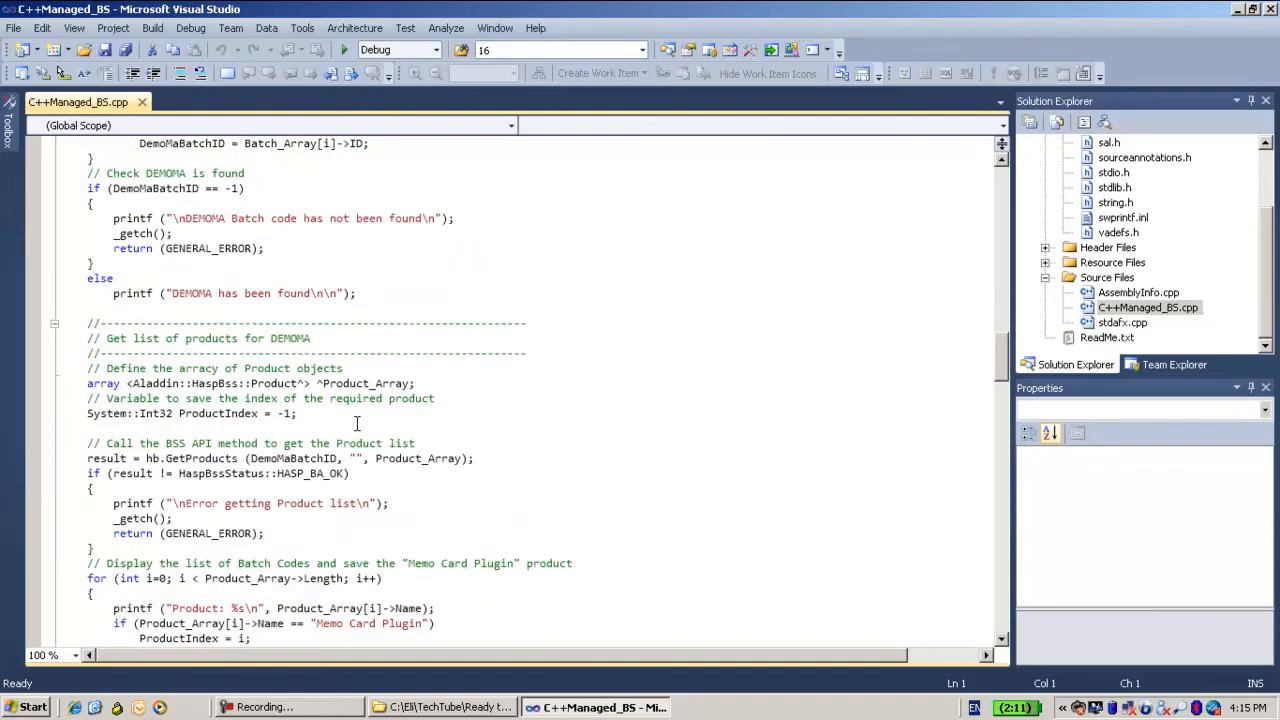
- Scroll to the customer Eli Cohen, InsertOrder, AddKeysToOrder and AddCustomerToOrder code
{"action": "scroll", "scroll_direction": "down", "scroll_amount": 3}
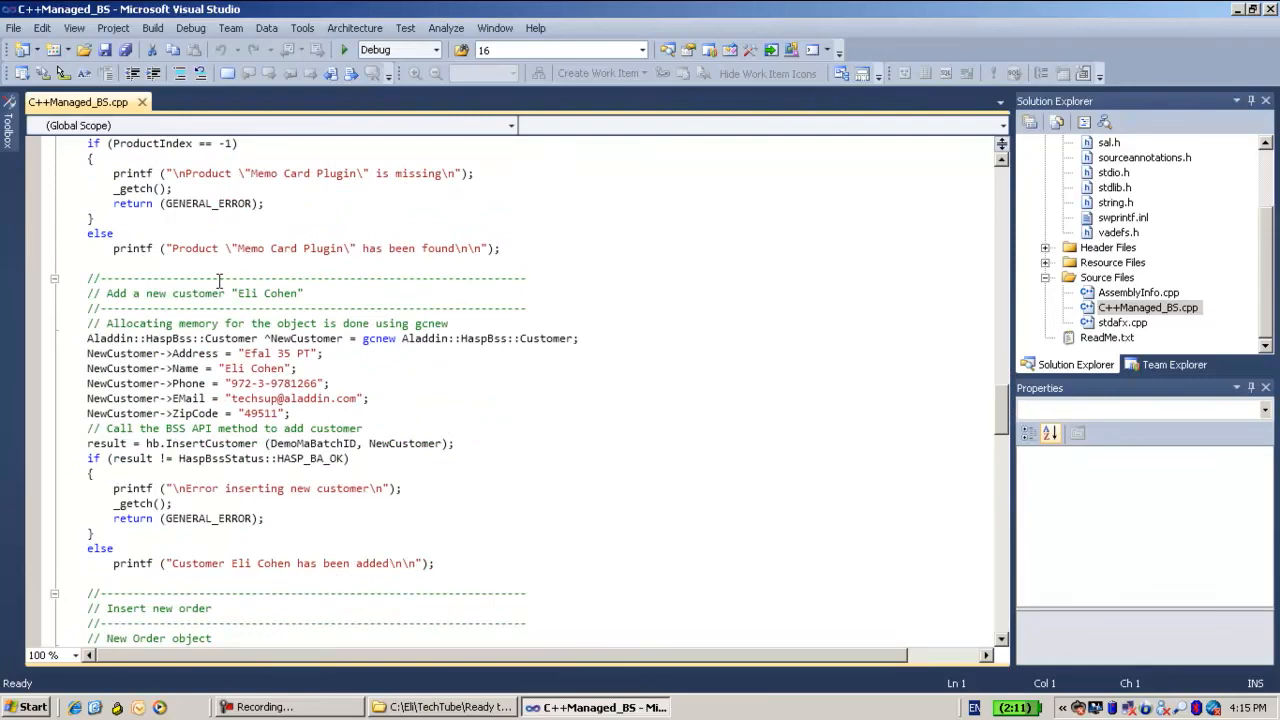
{"action": "scroll", "scroll_direction": "down", "scroll_amount": 3}
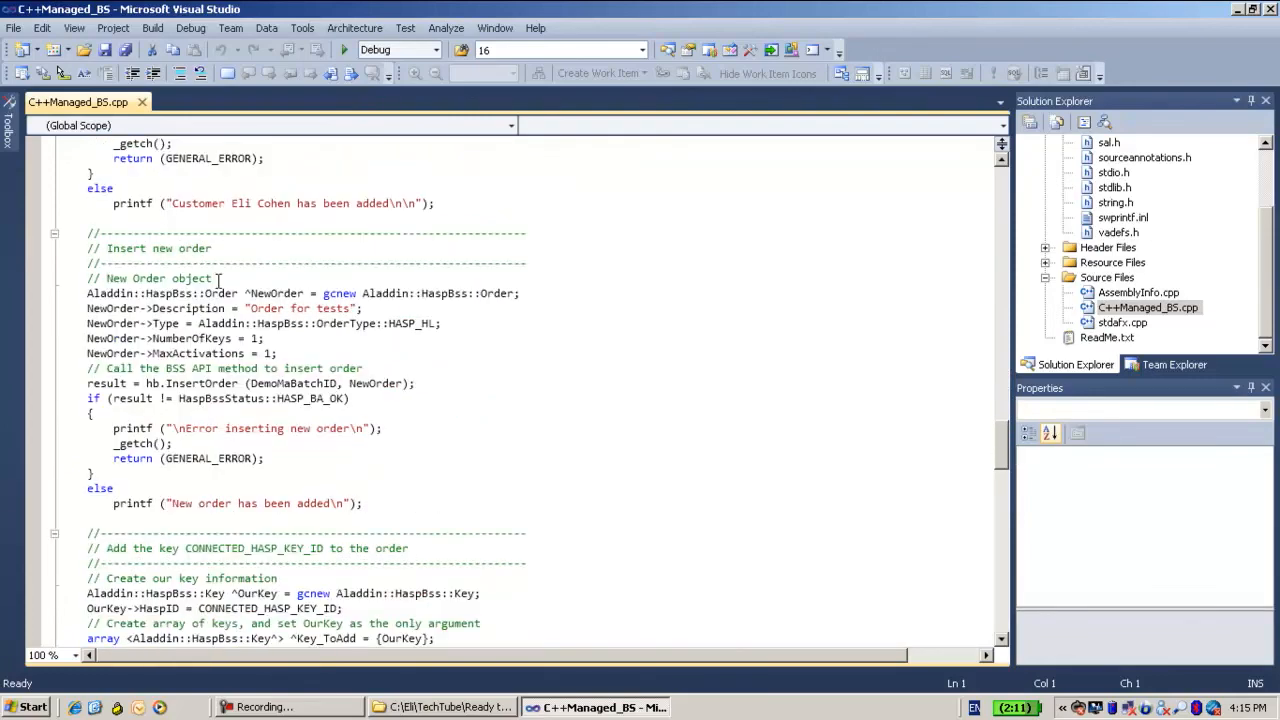
{"action": "scroll", "scroll_direction": "down", "scroll_amount": 3}
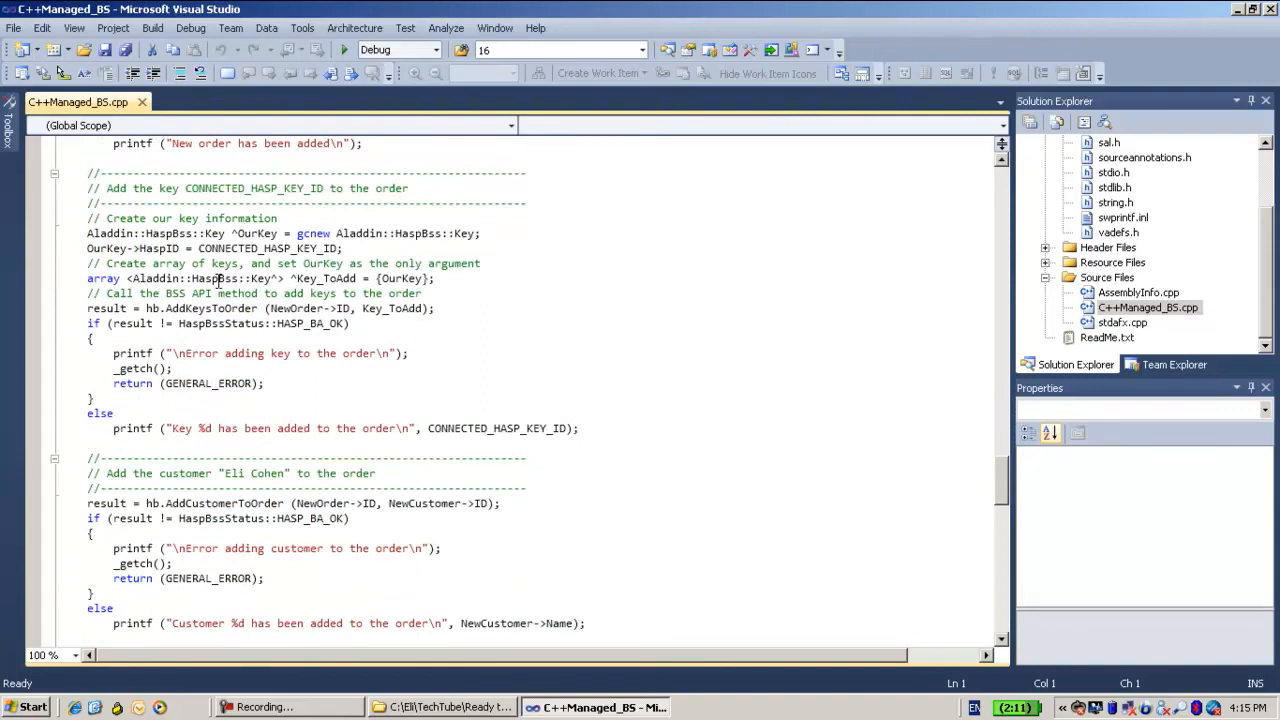